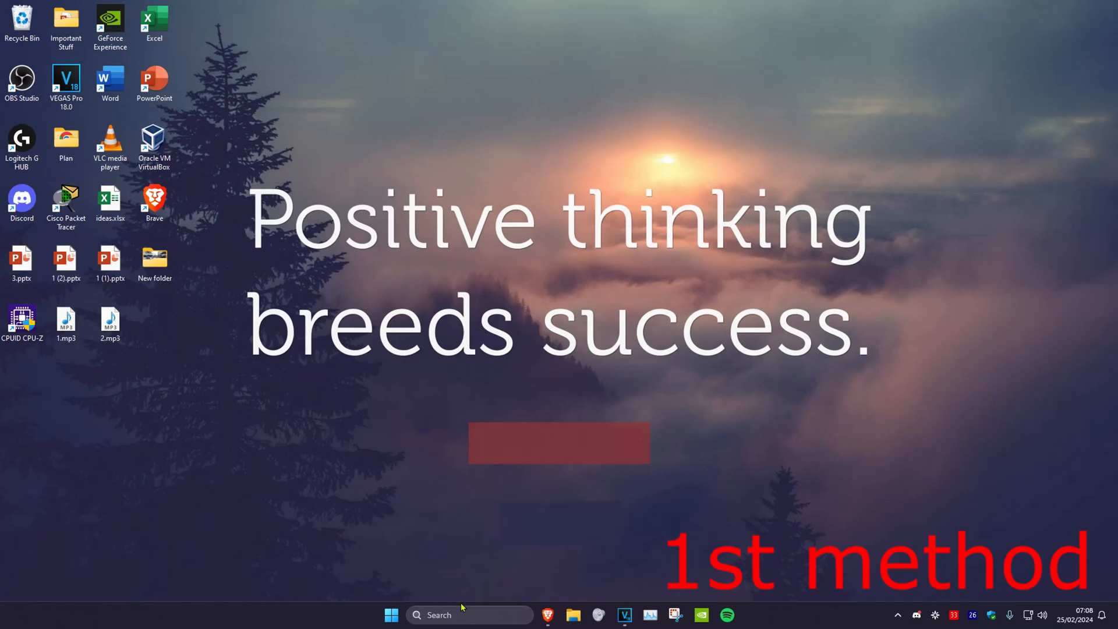
Search for Device Manager from the taskbar to open it
type("device mana")
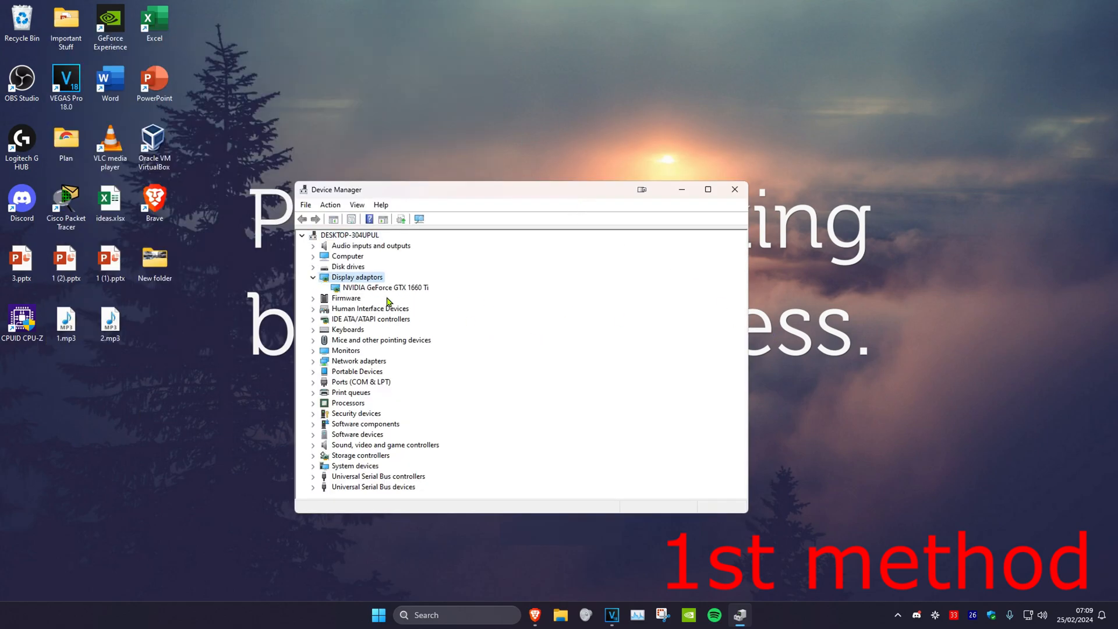
Start Update driver for the NVIDIA GeForce GTX 1660 Ti
left_click(384, 288)
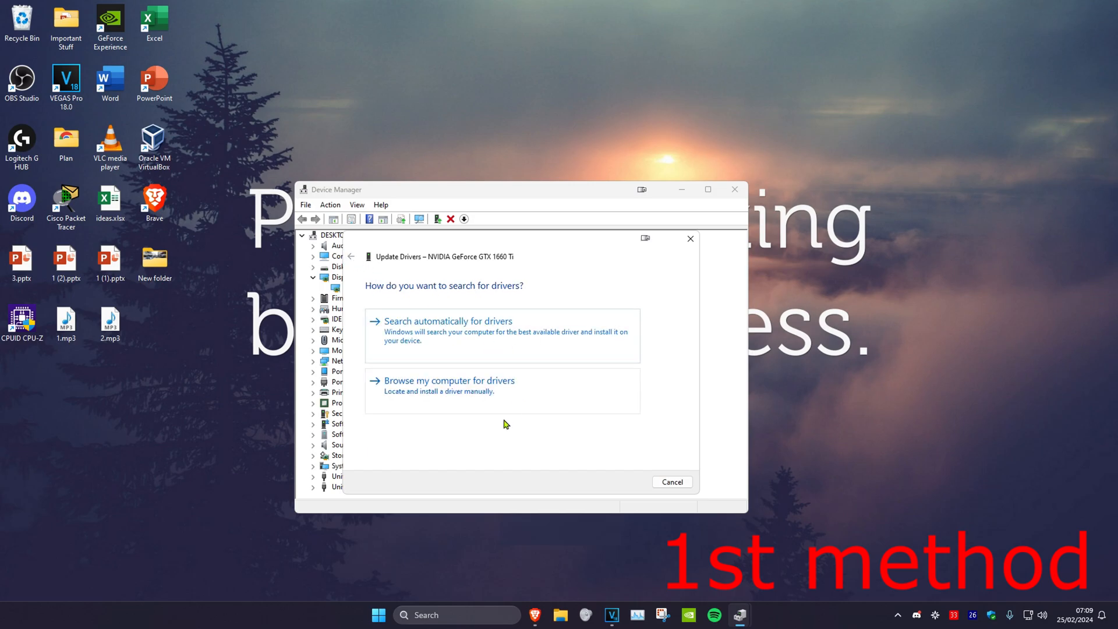
Reinstall the GTX 1660 Ti driver by picking it from the compatible drivers list
left_click(449, 380)
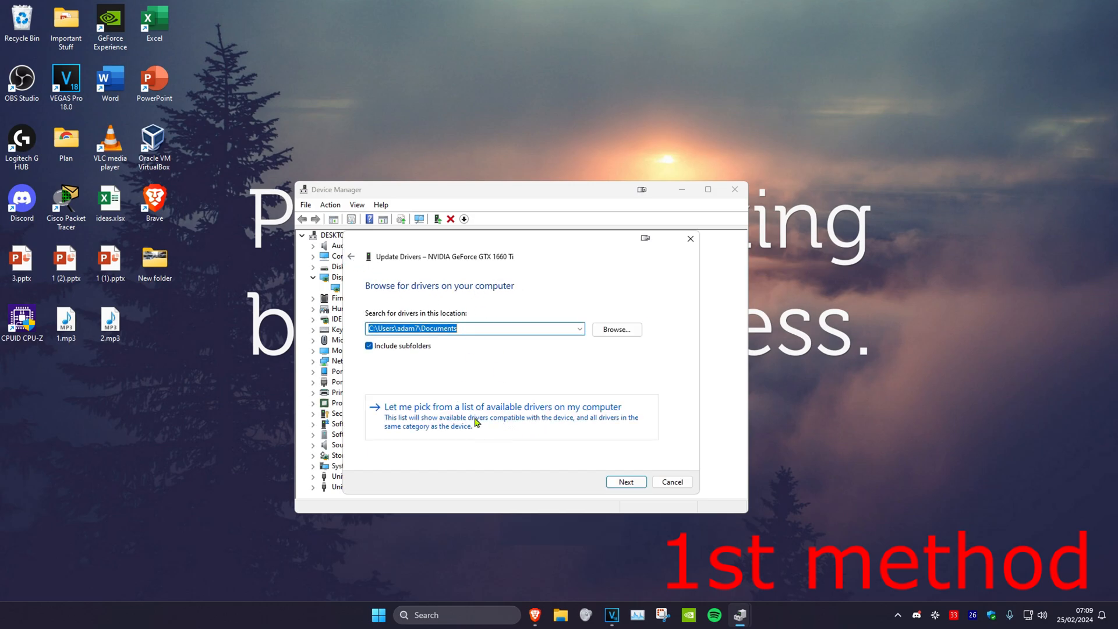
left_click(501, 407)
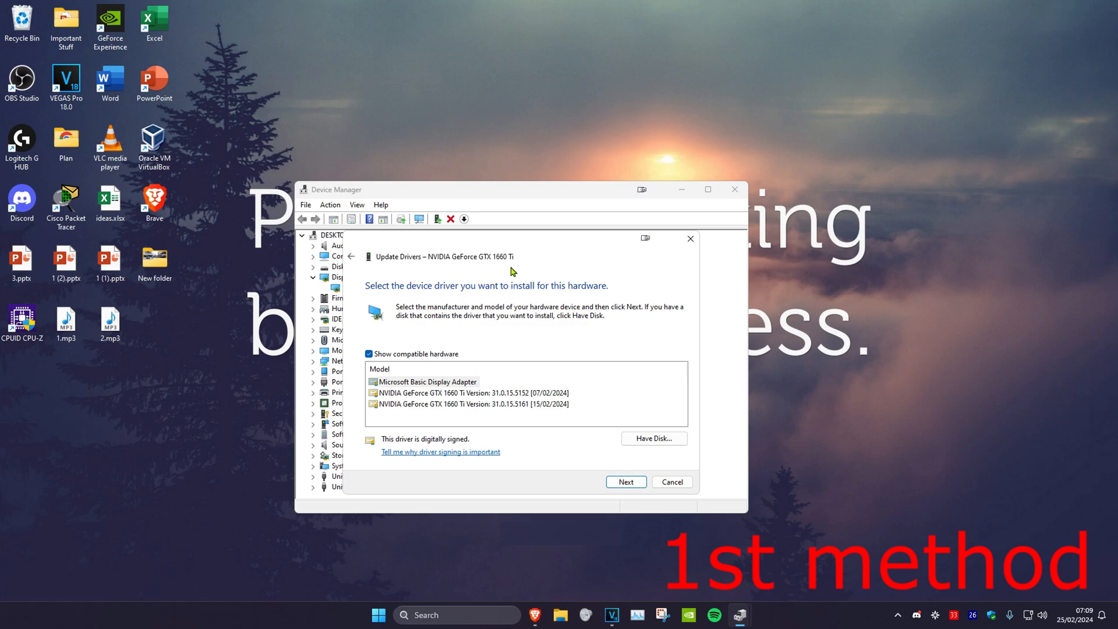
left_click(427, 382)
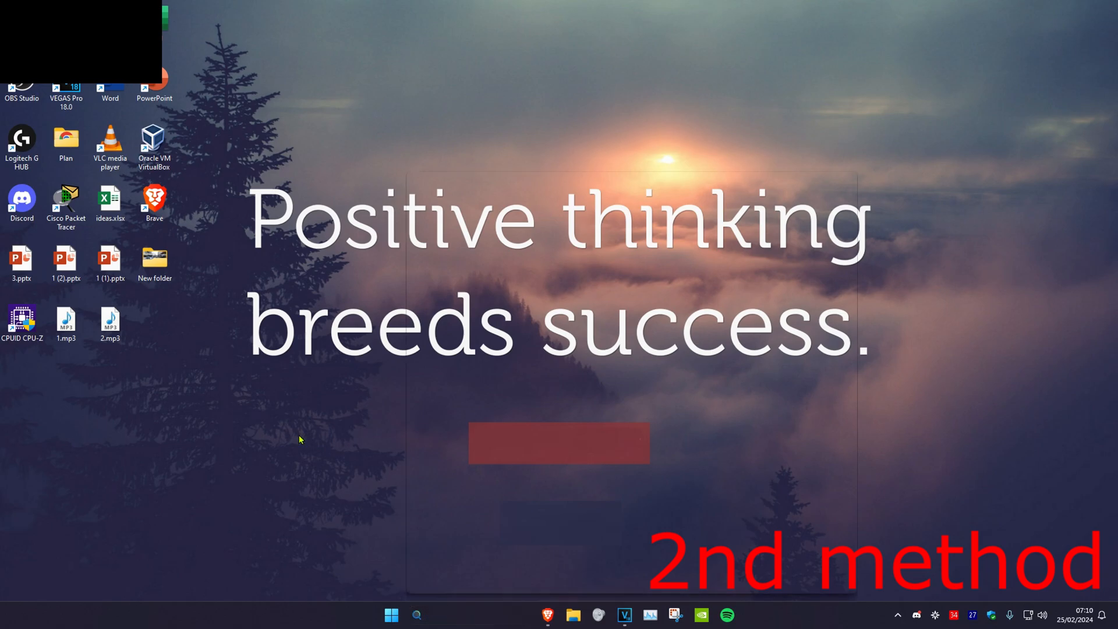
Search 'display settings' and bring up the Display page with Graphics under related settings
type("display settings")
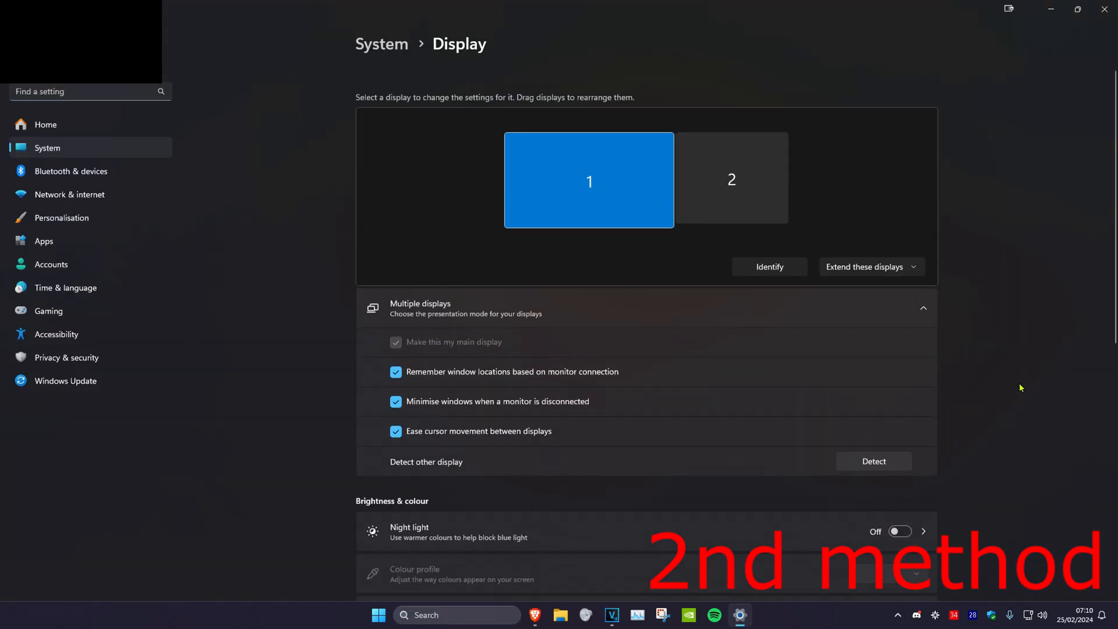
scroll("down", 3)
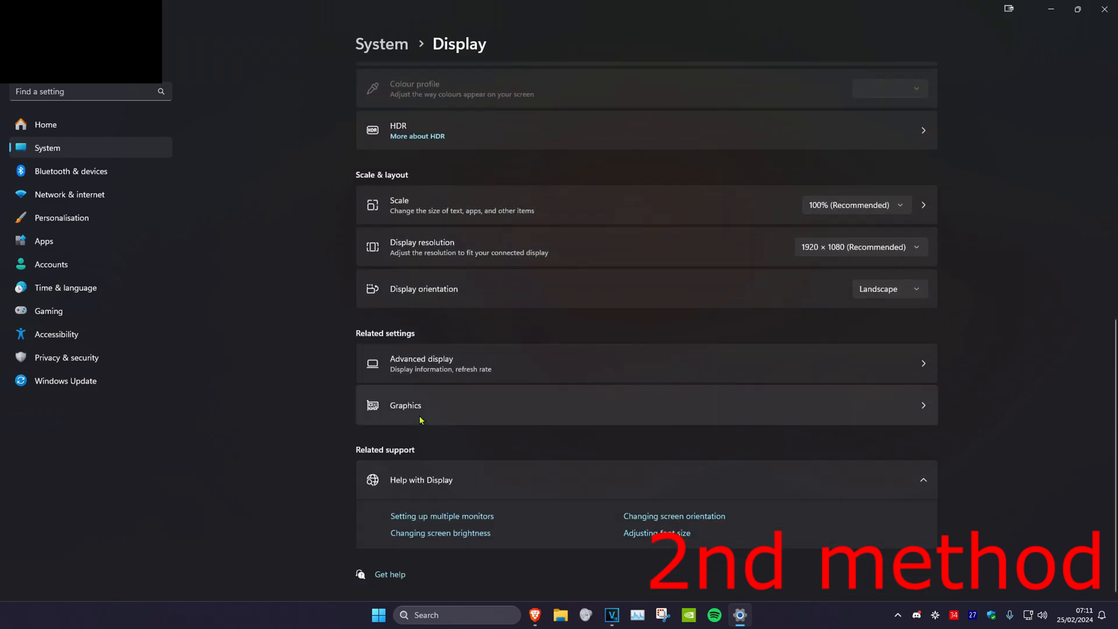
In Graphics settings, choose Desktop app and browse for a program to add
left_click(405, 405)
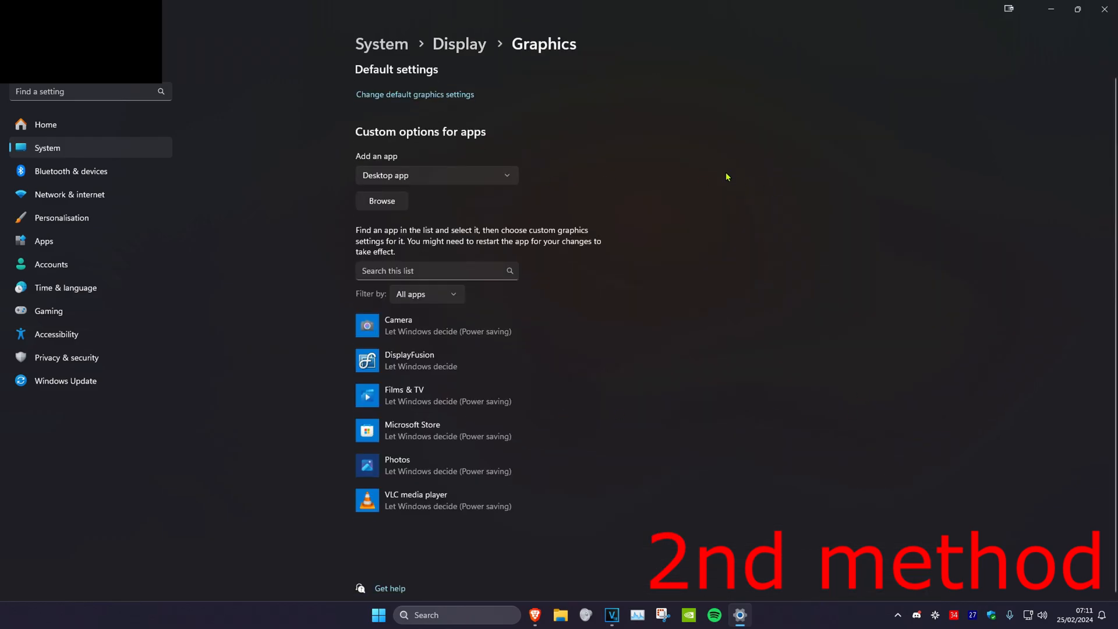
left_click(436, 175)
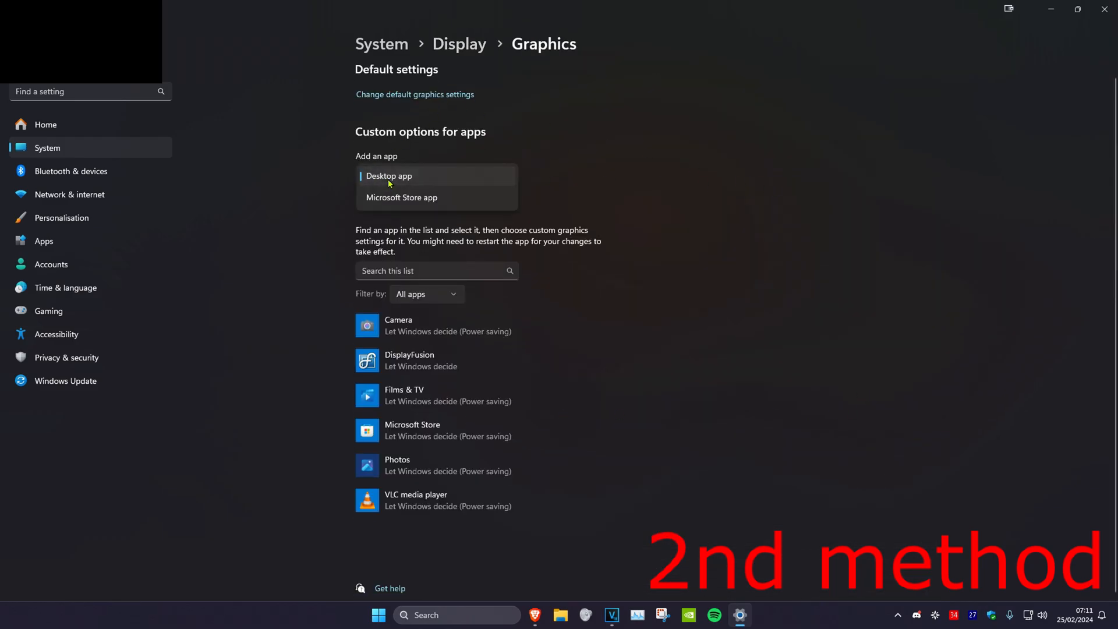
left_click(389, 176)
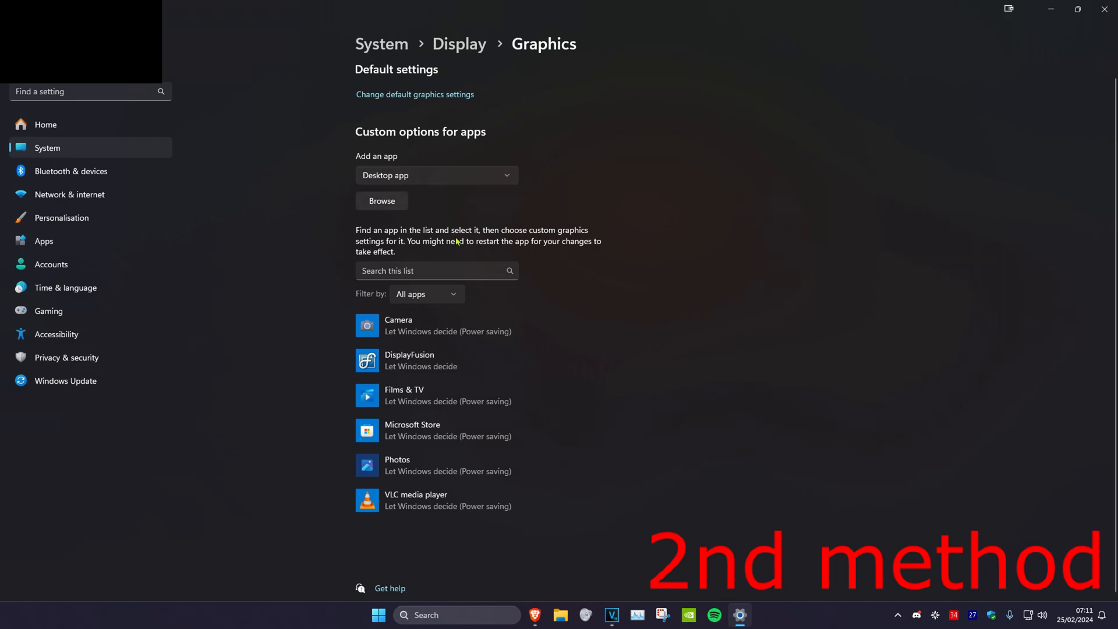
left_click(380, 200)
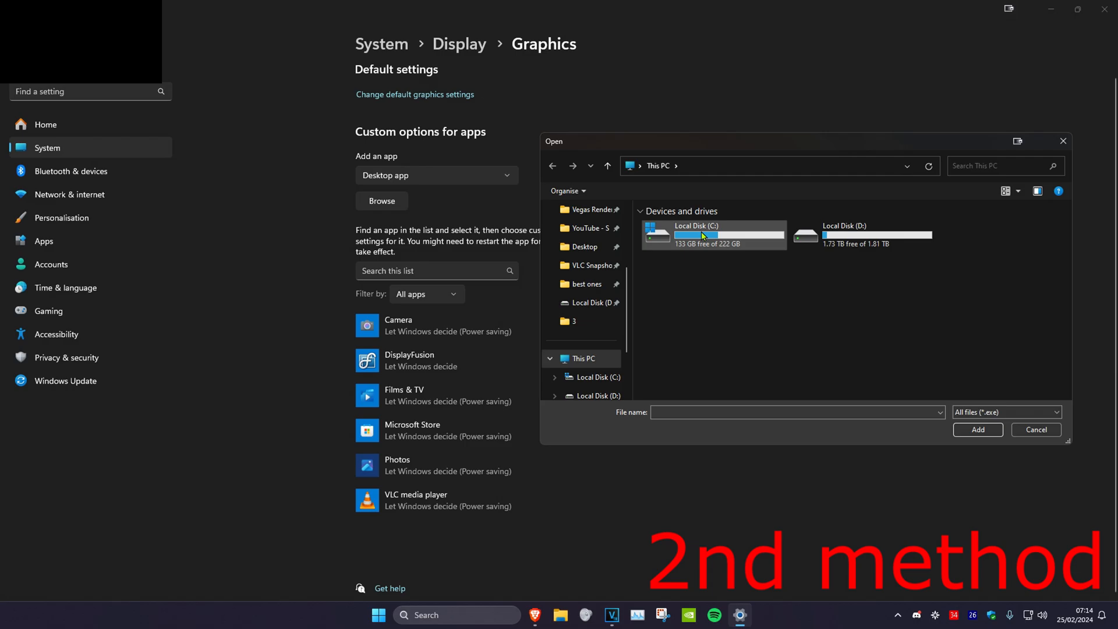
Add adobephotoshop.exe from C:\Program Files\Adobe\Adobe Photoshop to the graphics apps list
double_click(713, 235)
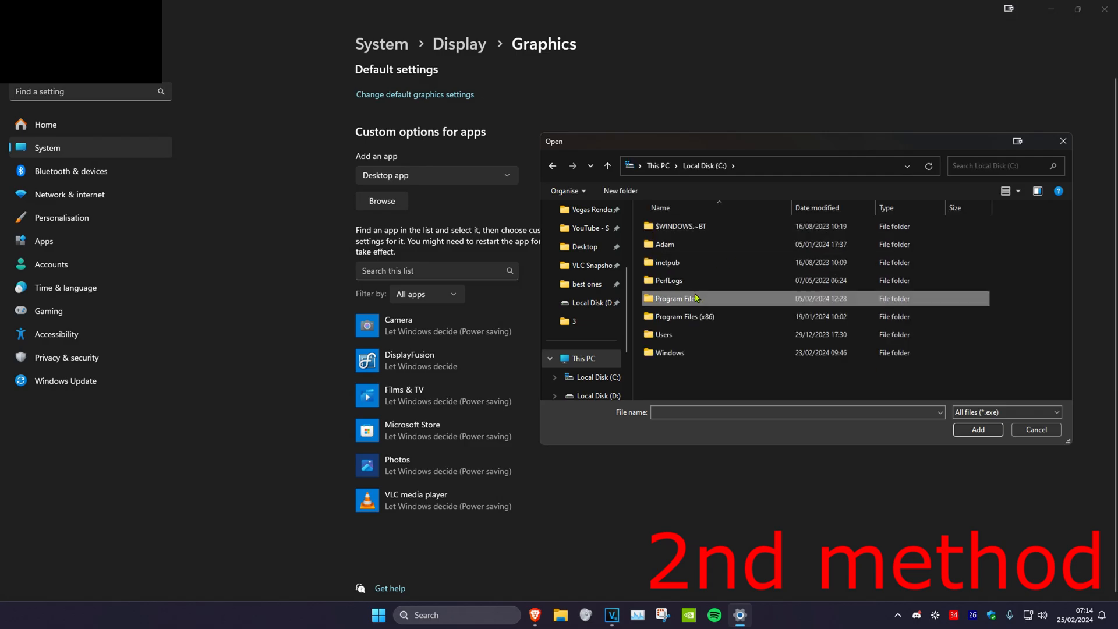
double_click(674, 298)
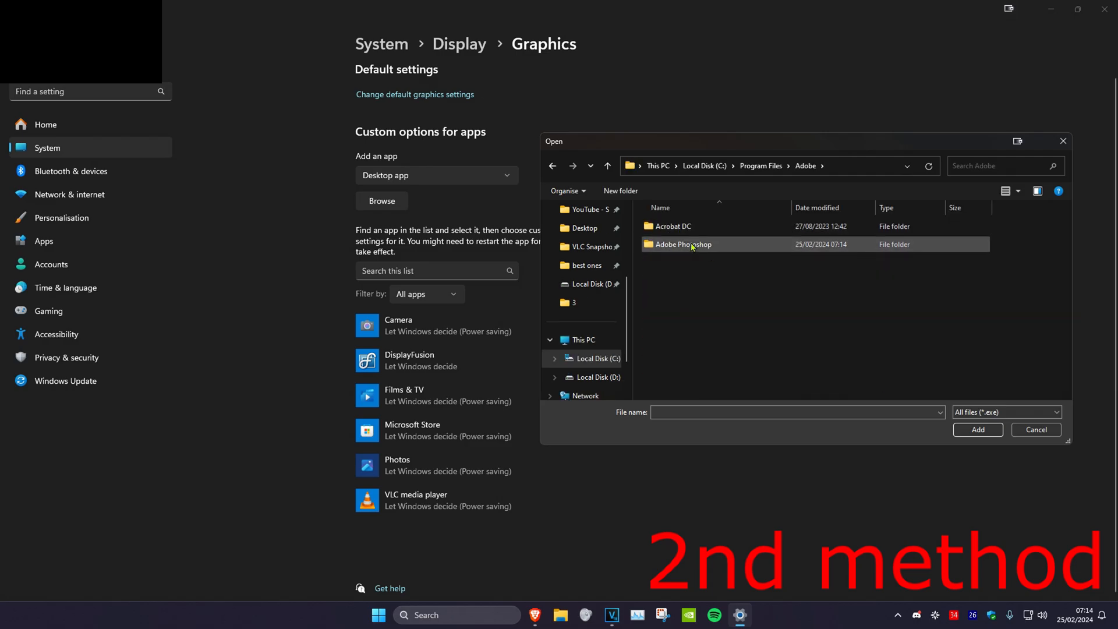
double_click(683, 243)
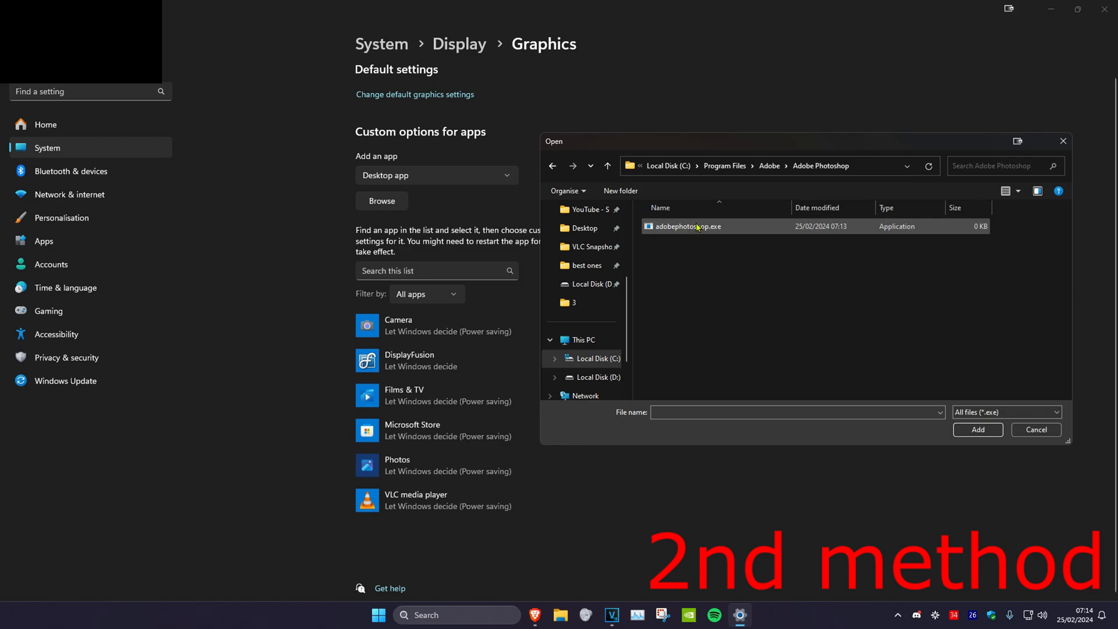
left_click(977, 429)
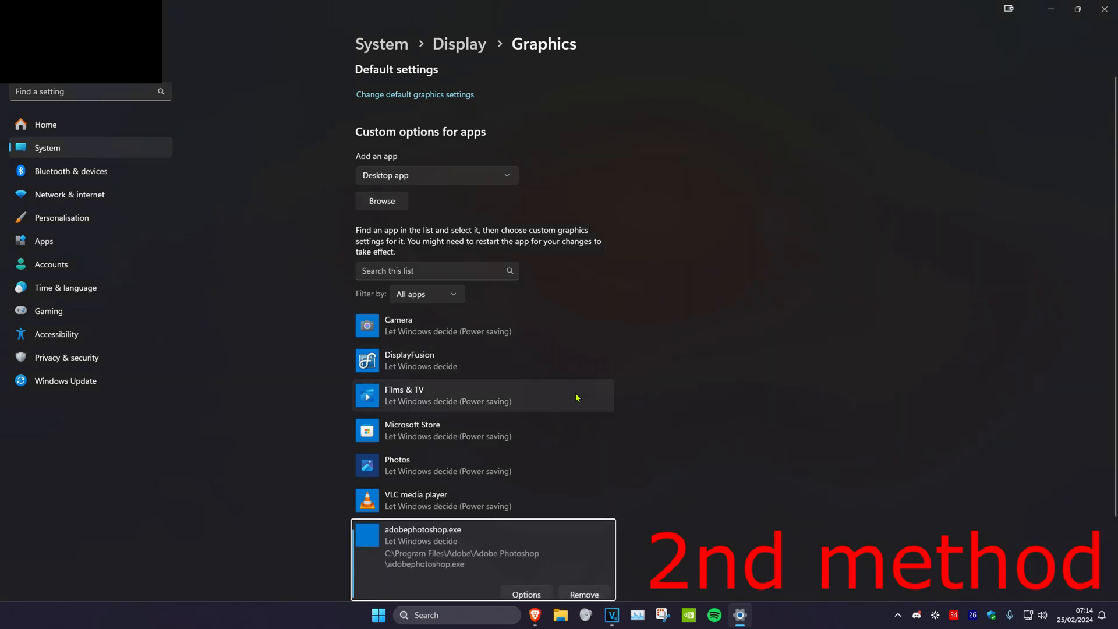
Open the graphics preference Options for the adobephotoshop.exe entry
scroll("down", 3)
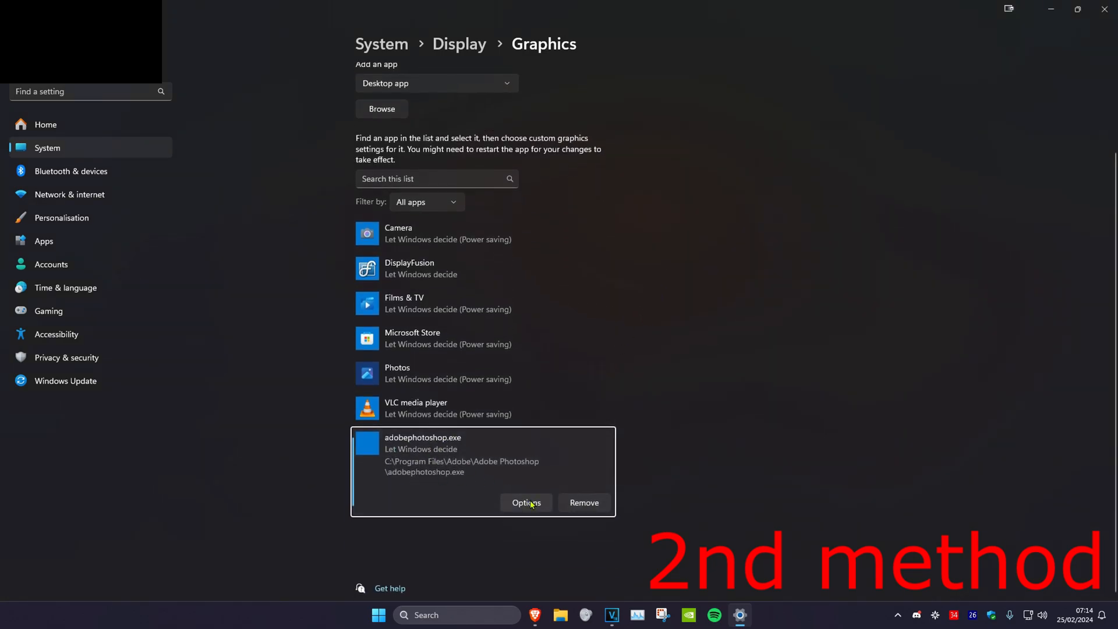
left_click(526, 503)
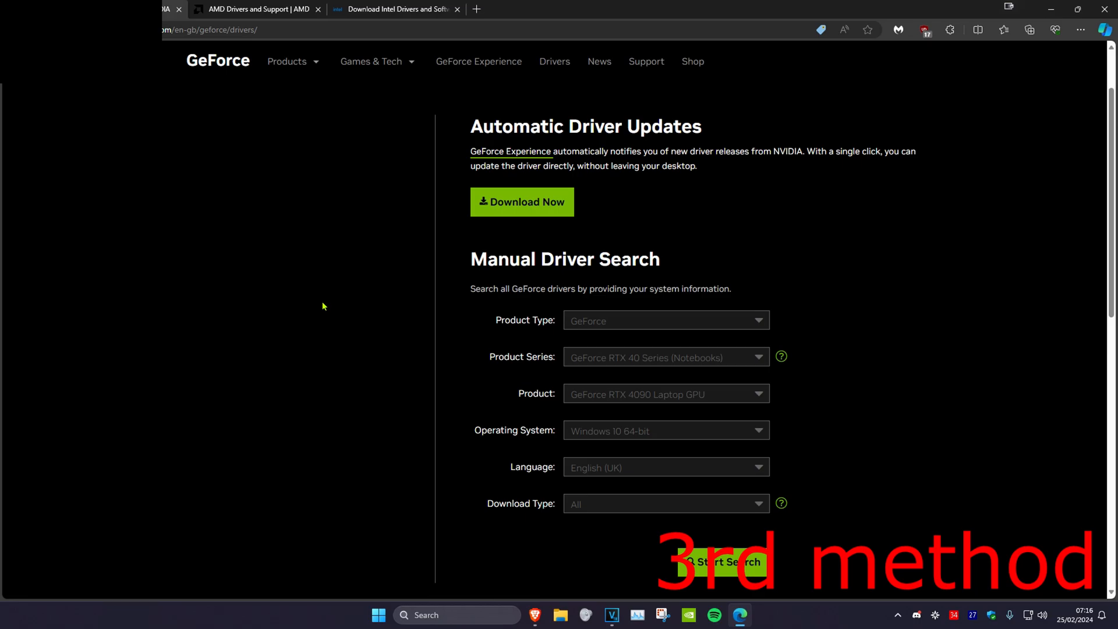
Switch between the NVIDIA GeForce and AMD driver tabs, ending on AMD Drivers and Support
left_click(259, 8)
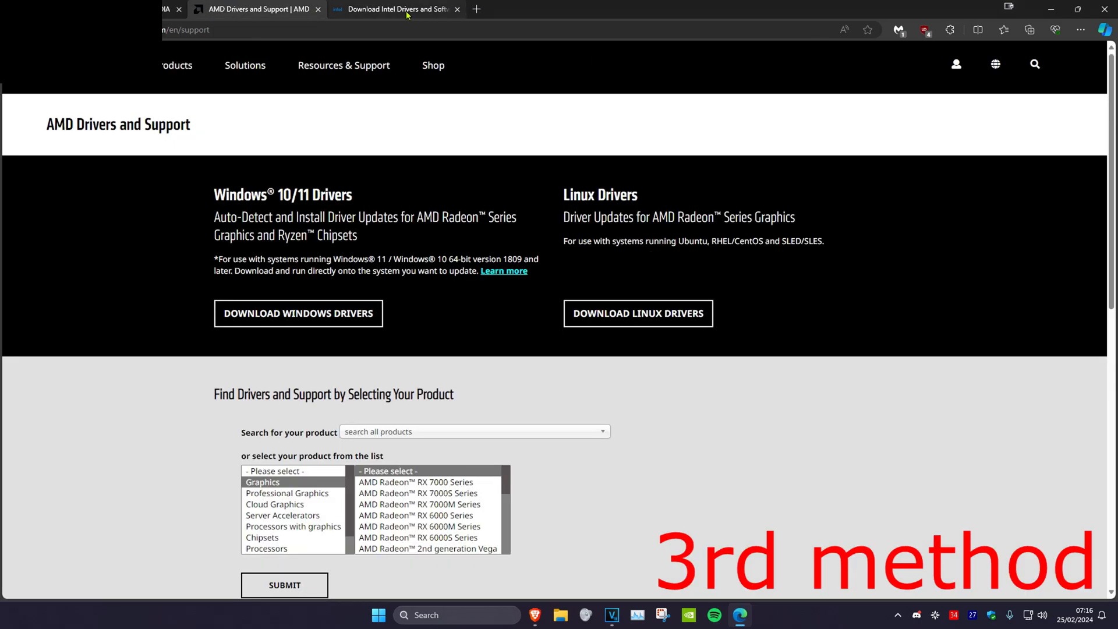
left_click(117, 8)
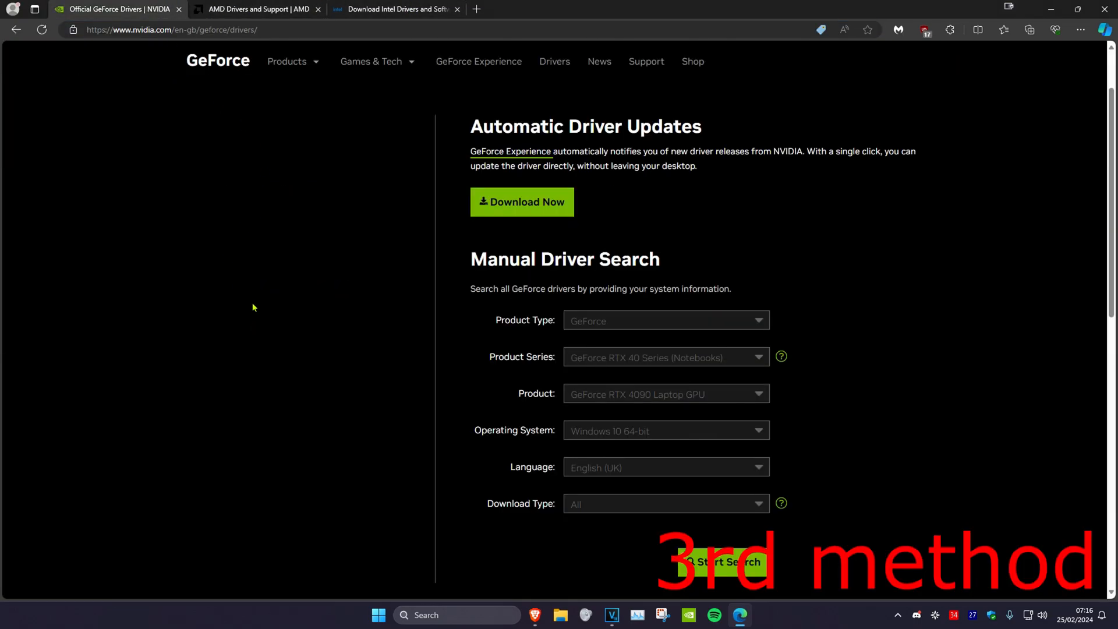
left_click(256, 8)
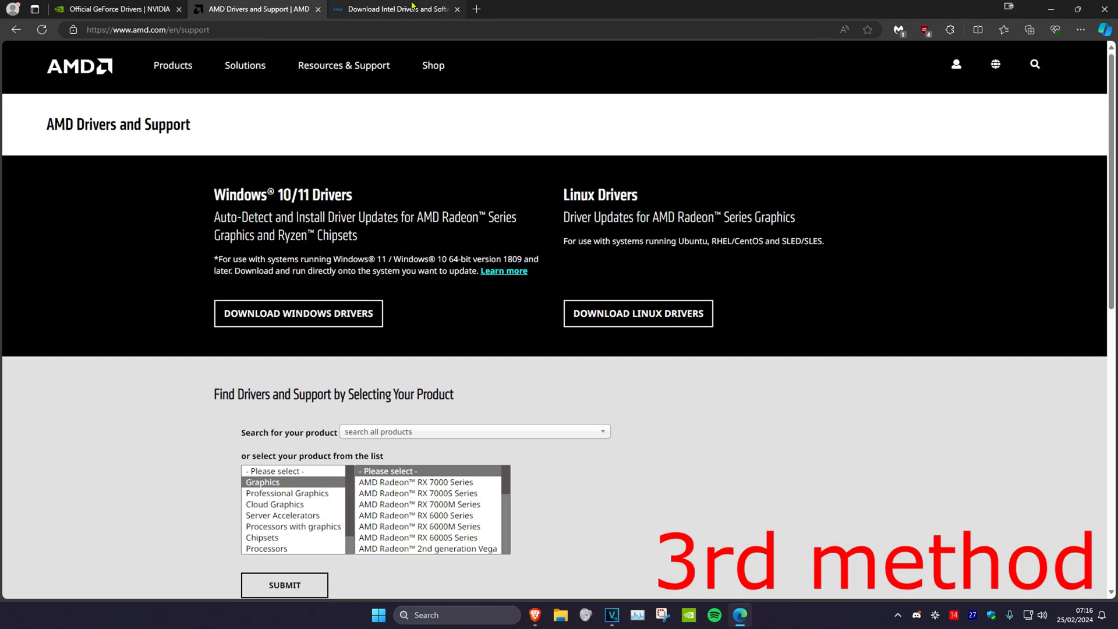